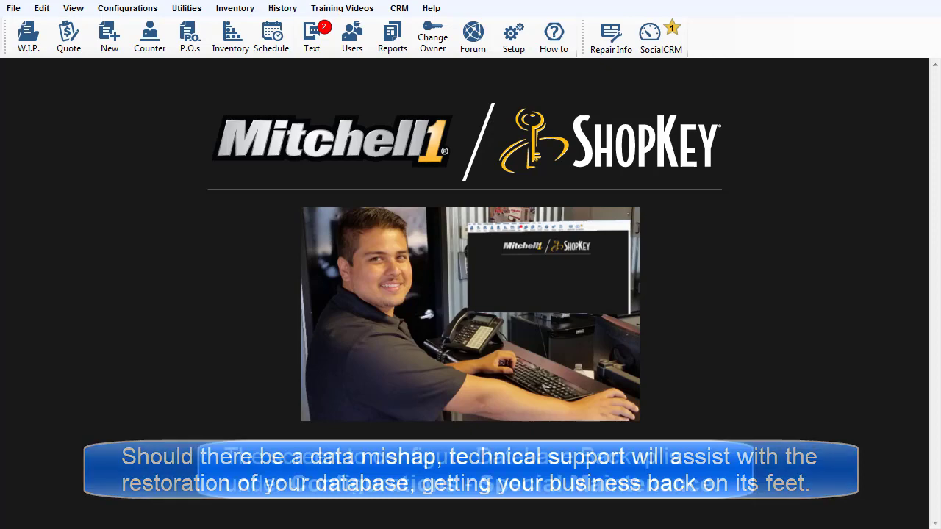
Step: Show the Special Maintenance submenu under Configurations, listing Database Backup and Validation
click(131, 8)
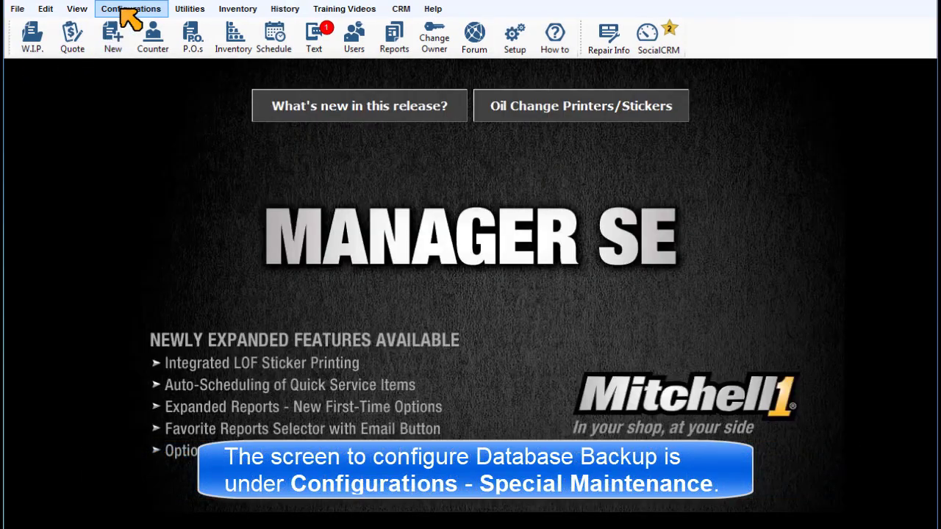
click(131, 9)
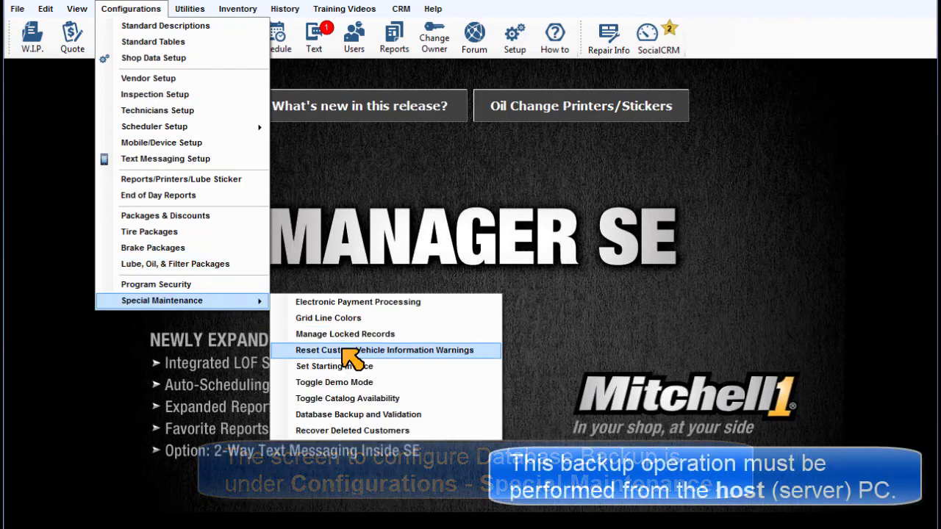
Step: Bring up the Database Backup / Validations dialog showing backup at program exit to E:\
click(358, 414)
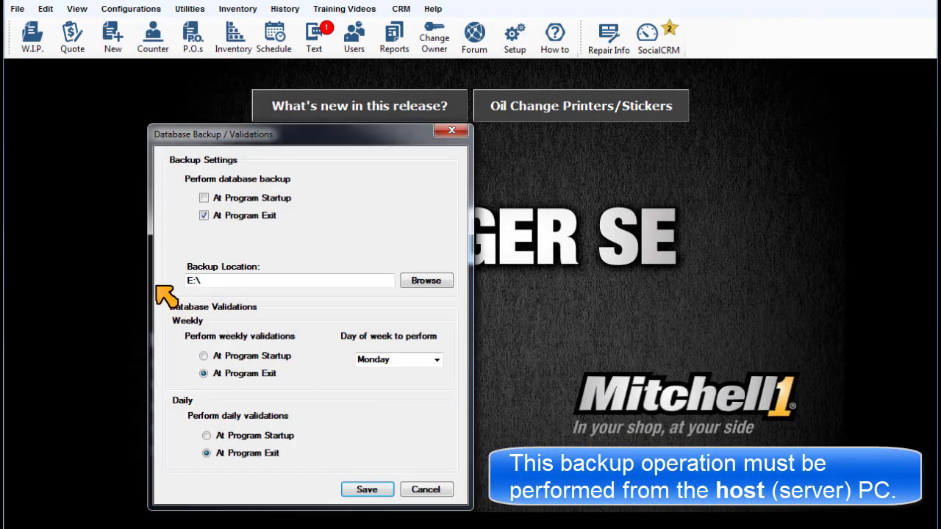
mouse_move(103, 252)
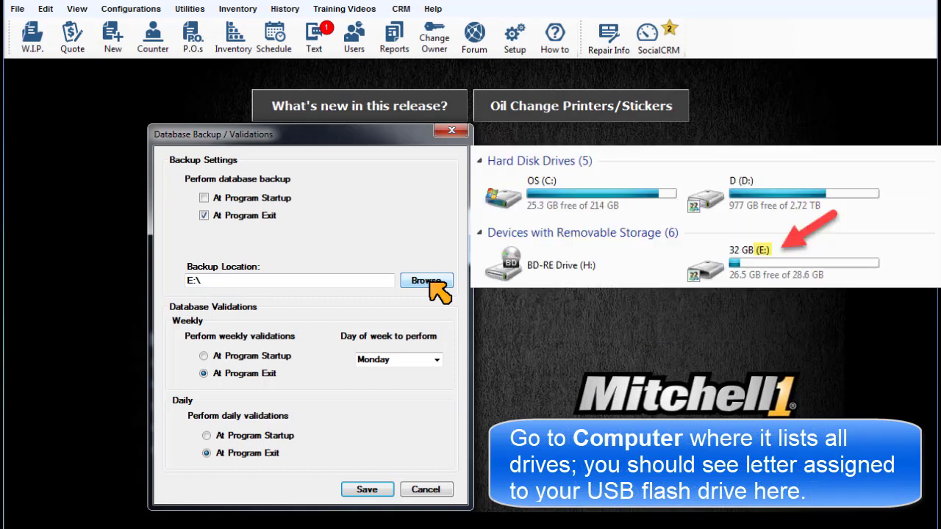
Step: Set the backup location to the 32 GB USB drive E:
click(426, 281)
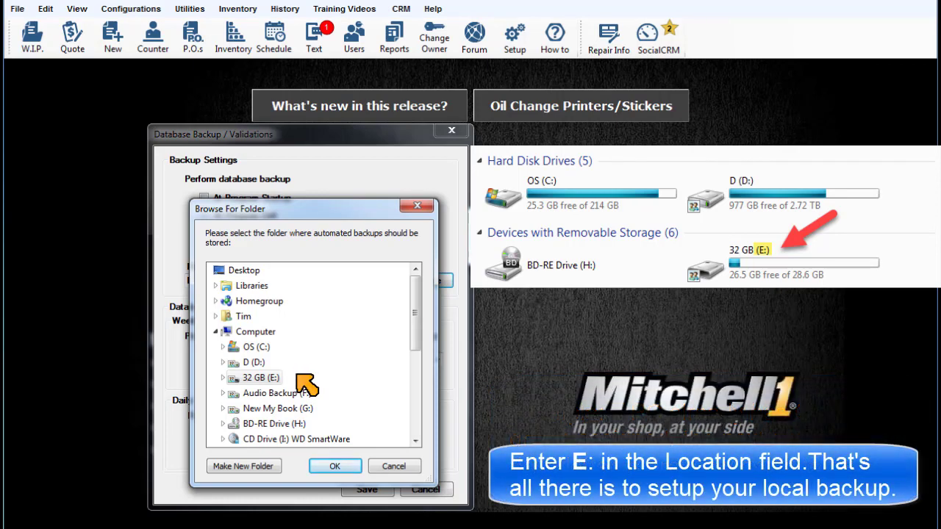
click(335, 466)
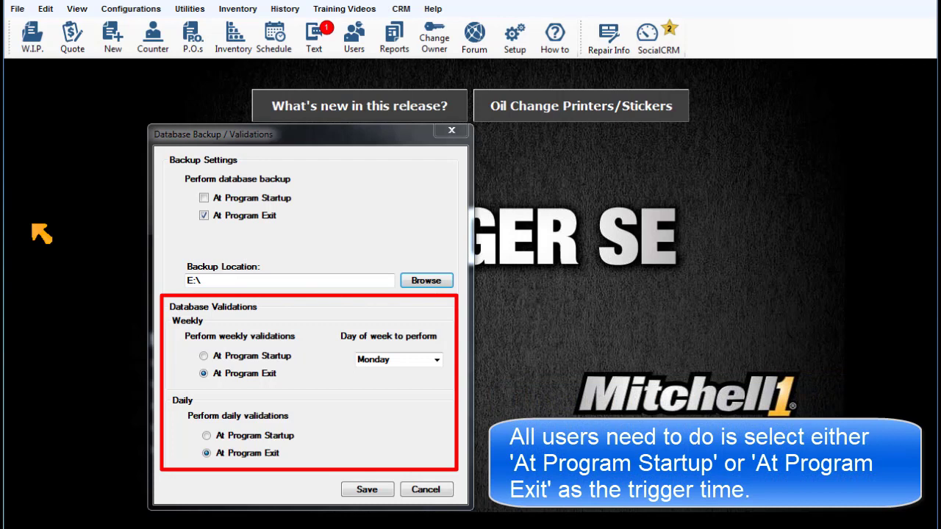
mouse_move(50, 257)
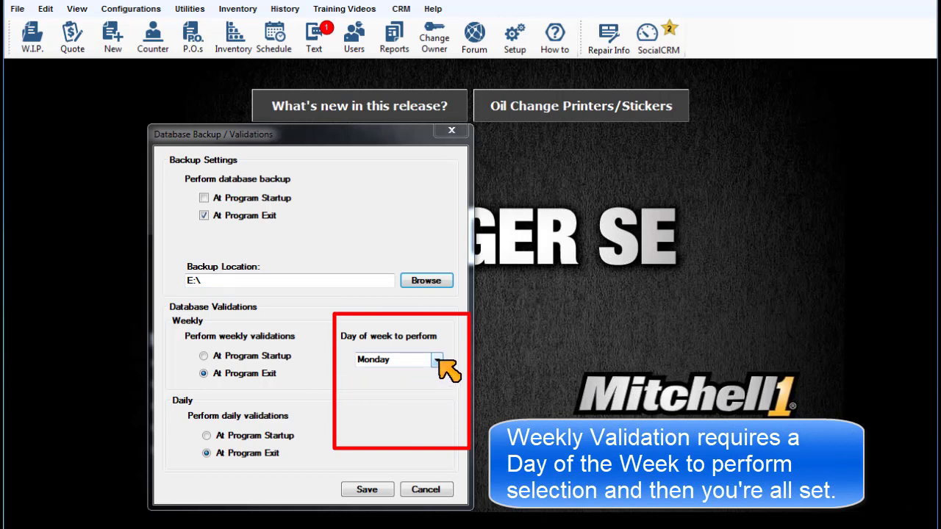
Step: Show the weekday list for weekly validation, currently Monday
click(438, 359)
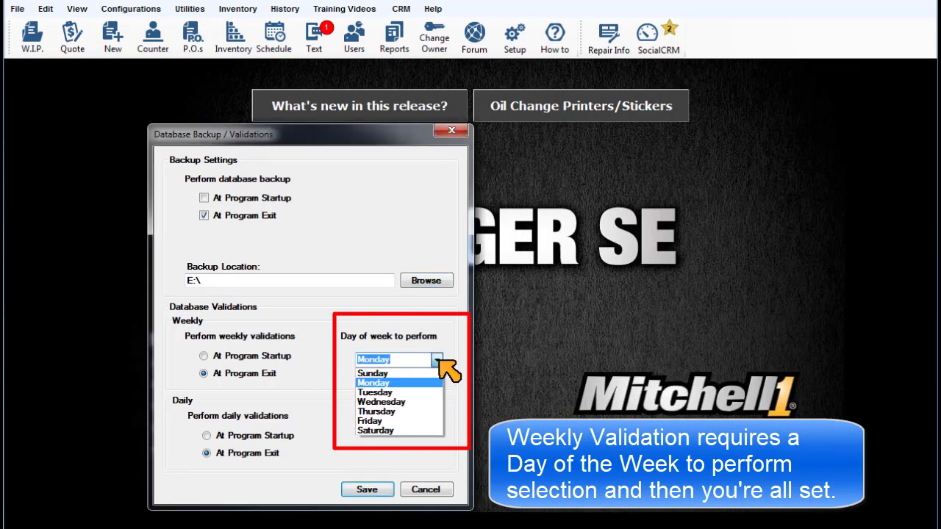